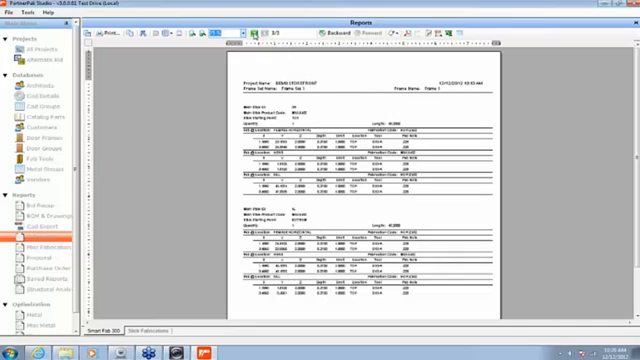
{"action": "mouse_move", "coordinate": [262, 42]}
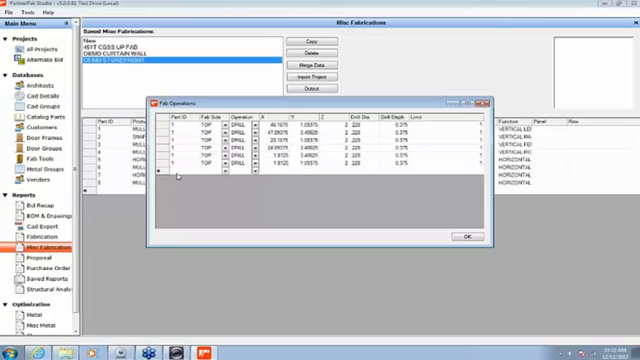
{"action": "mouse_move", "coordinate": [172, 170]}
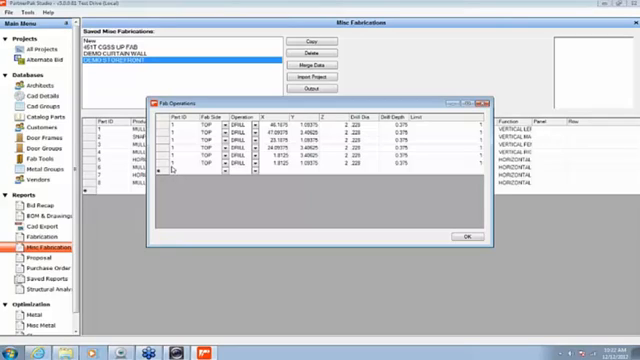
{"action": "mouse_move", "coordinate": [172, 170]}
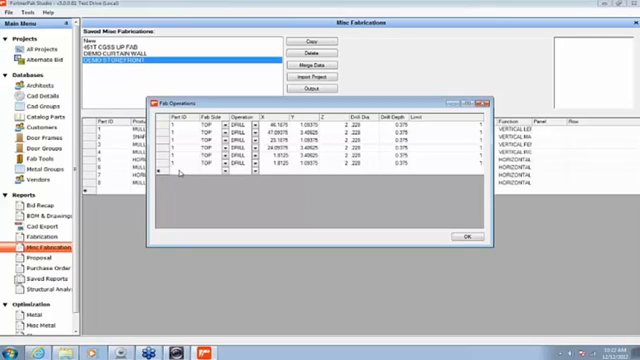
{"action": "mouse_move", "coordinate": [324, 170]}
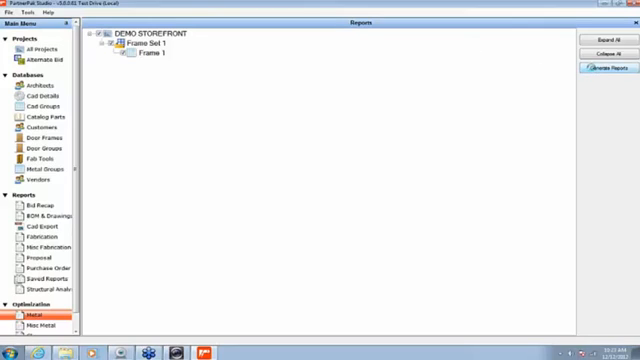
{"action": "left_click", "coordinate": [600, 68]}
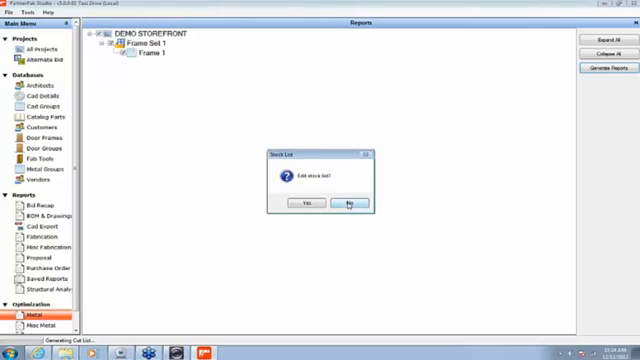
Step: Decline editing the stock list, answer the Optimal Stock Lengths prompt, and confirm saving fab files
{"action": "left_click", "coordinate": [348, 204]}
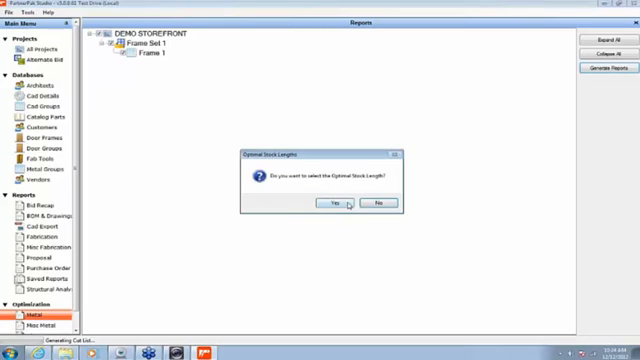
{"action": "left_click", "coordinate": [330, 204]}
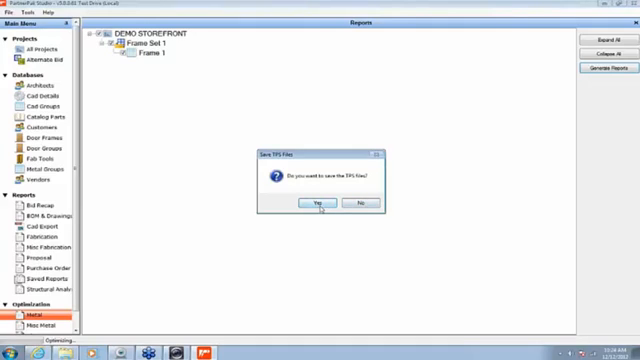
{"action": "mouse_move", "coordinate": [318, 204]}
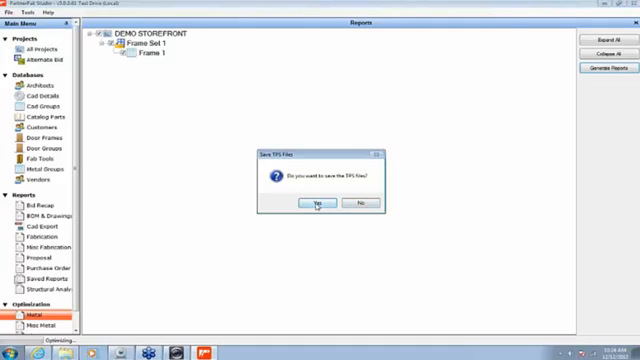
{"action": "left_click", "coordinate": [316, 204]}
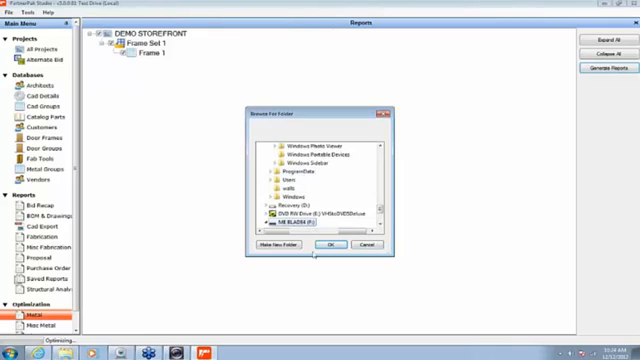
Step: Save the DEMO STOREFRONT fab files to the USB drive and return to the Projects list
{"action": "left_click", "coordinate": [330, 244]}
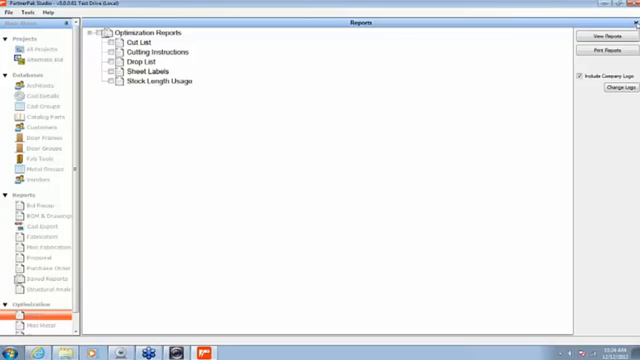
{"action": "left_click", "coordinate": [28, 48]}
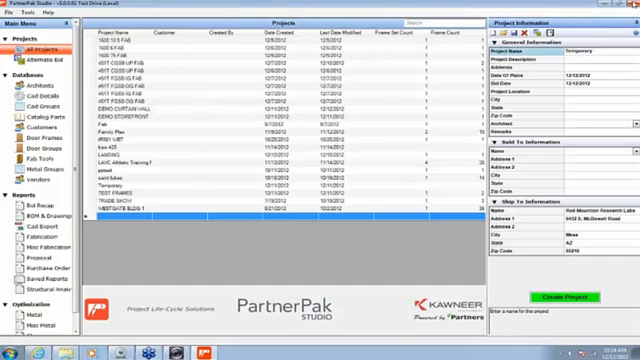